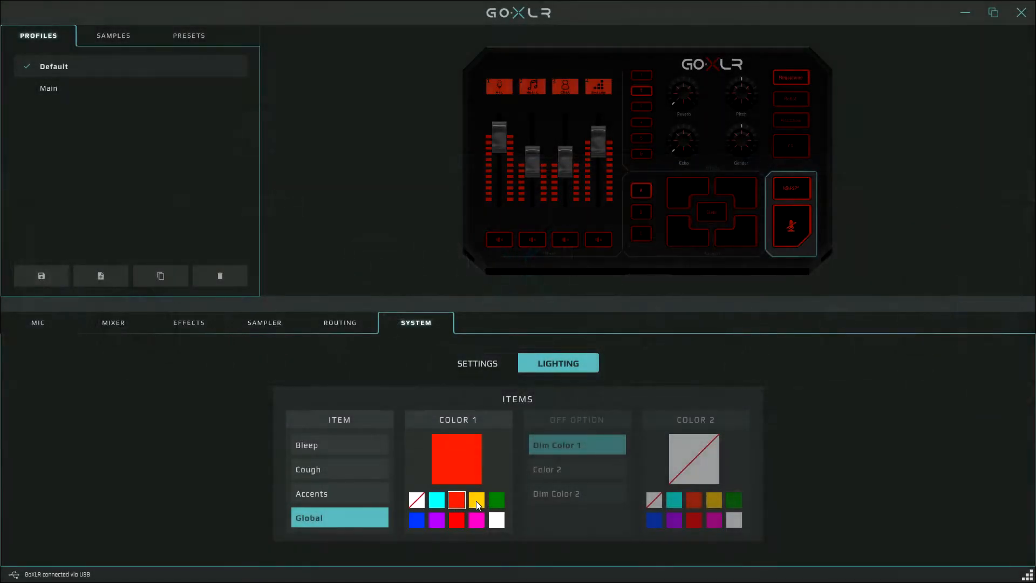
# Cycle global lighting through green, white, magenta, purple, blue, cyan and yellow, then view Cough's colours.
pyautogui.click(495, 499)
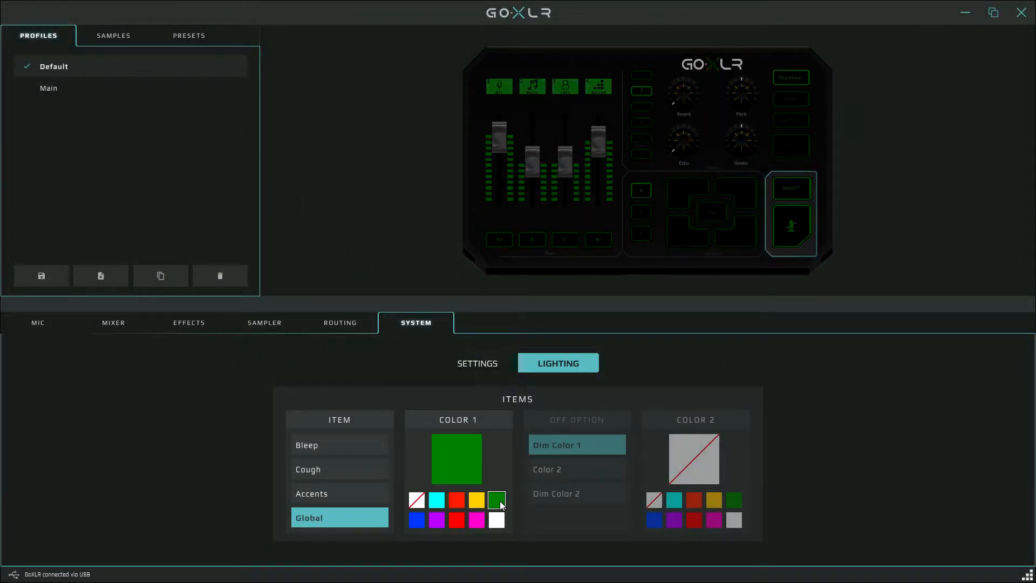
pyautogui.click(495, 519)
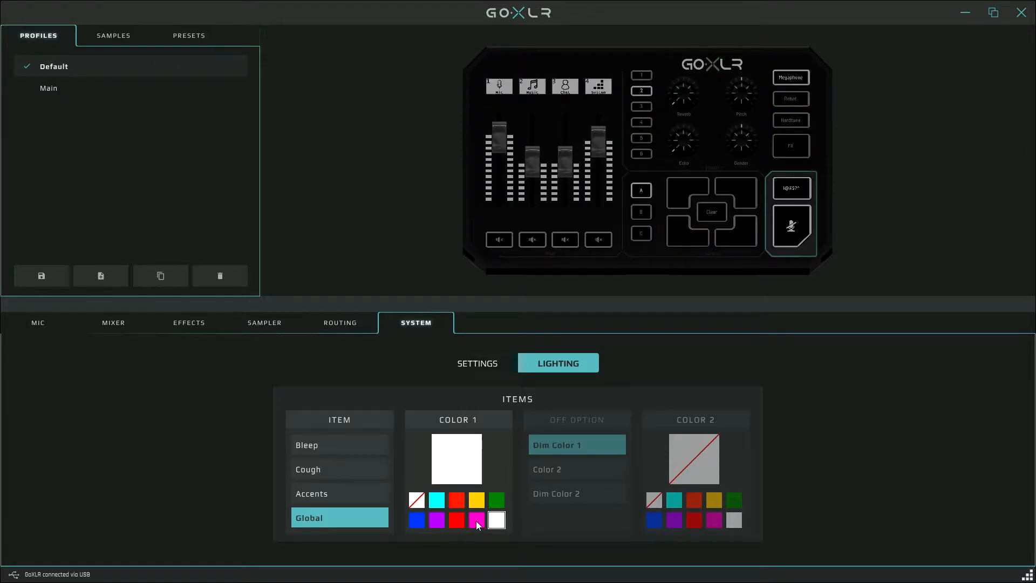
pyautogui.click(477, 520)
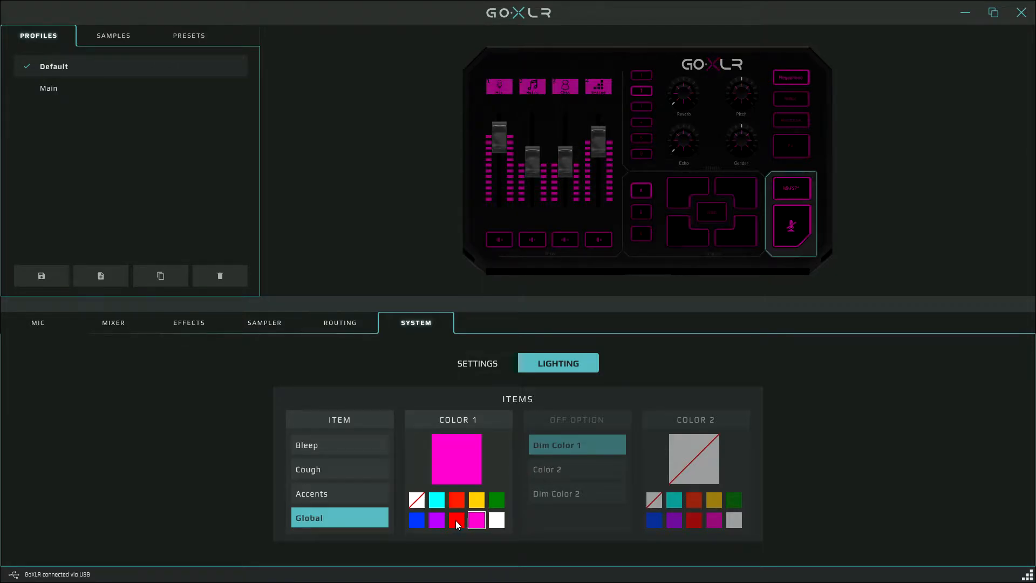
pyautogui.click(436, 519)
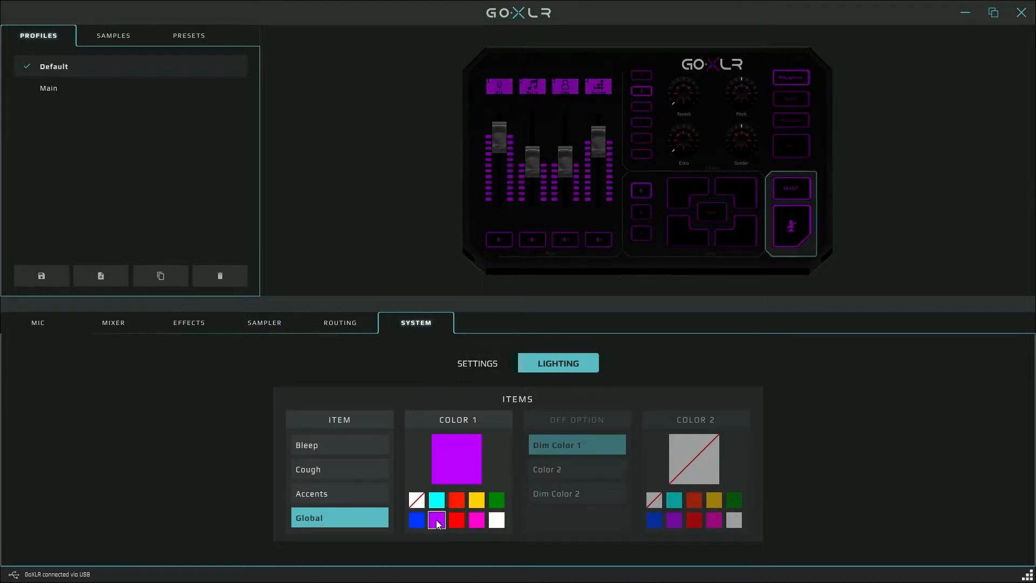
pyautogui.click(416, 520)
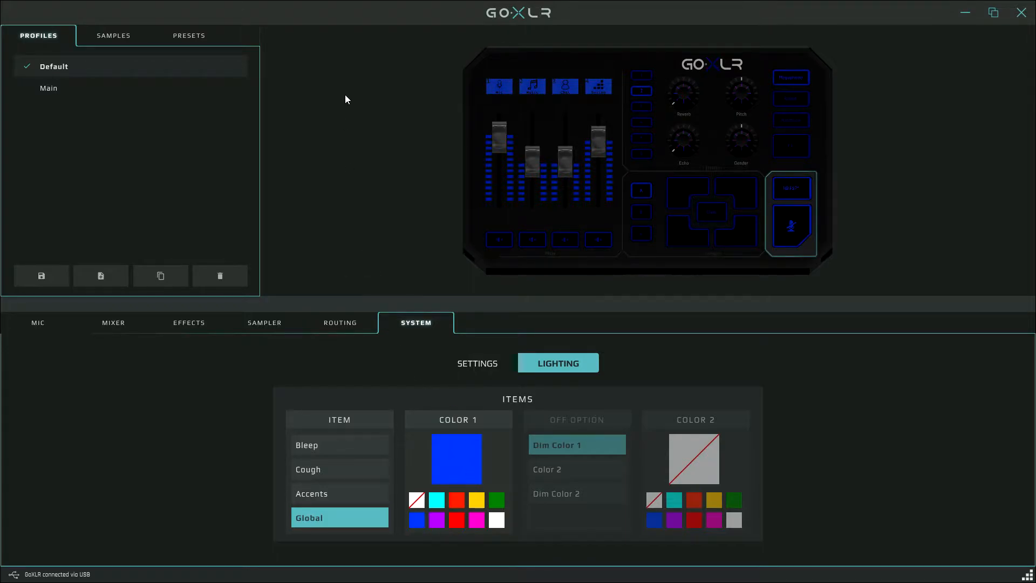
pyautogui.click(436, 500)
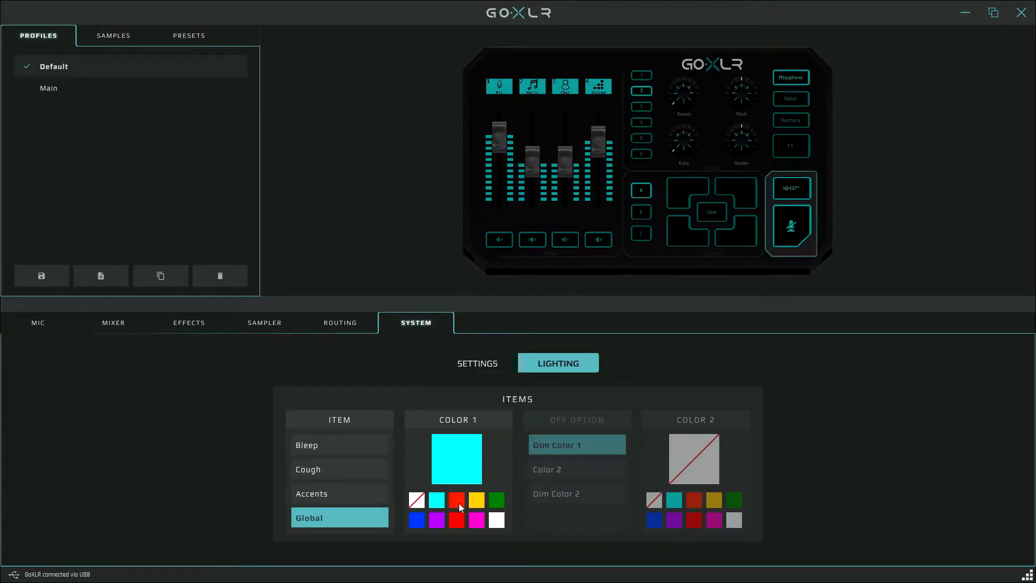
pyautogui.click(476, 500)
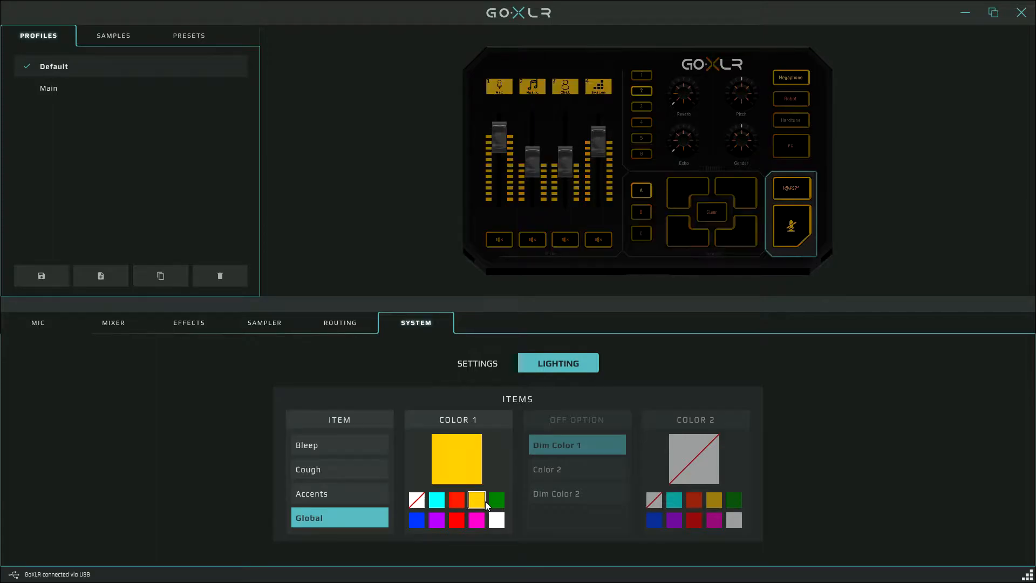
pyautogui.click(338, 468)
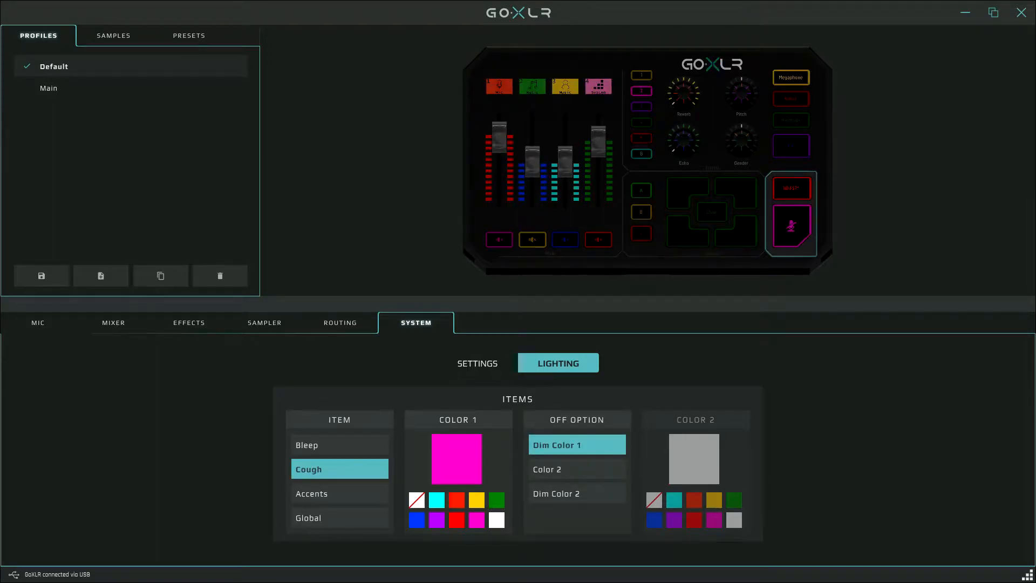
# Visit the Mic tab, then open System Settings' Mic Setup showing Condenser at 36 dB.
pyautogui.click(37, 323)
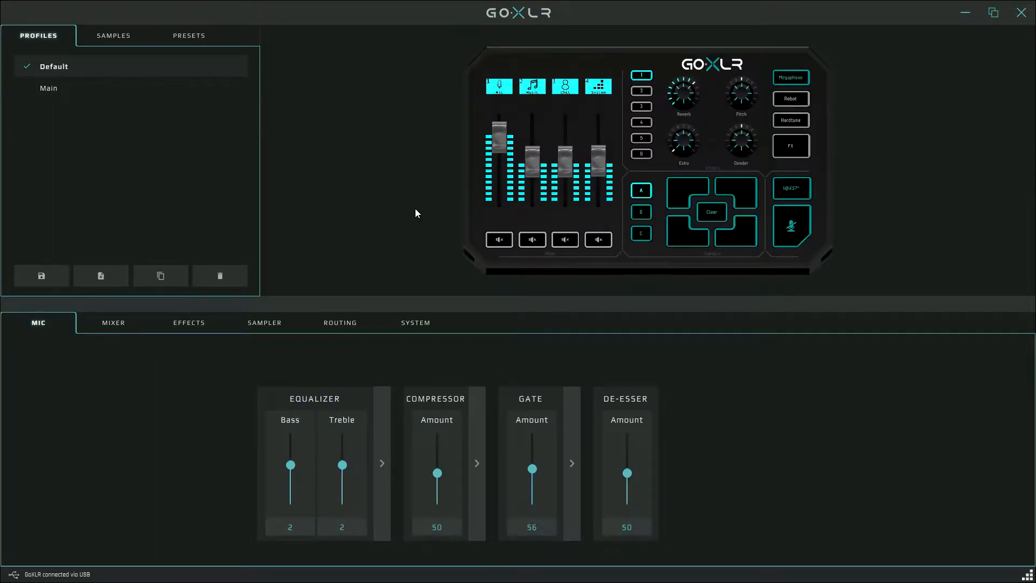
pyautogui.moveTo(229, 370)
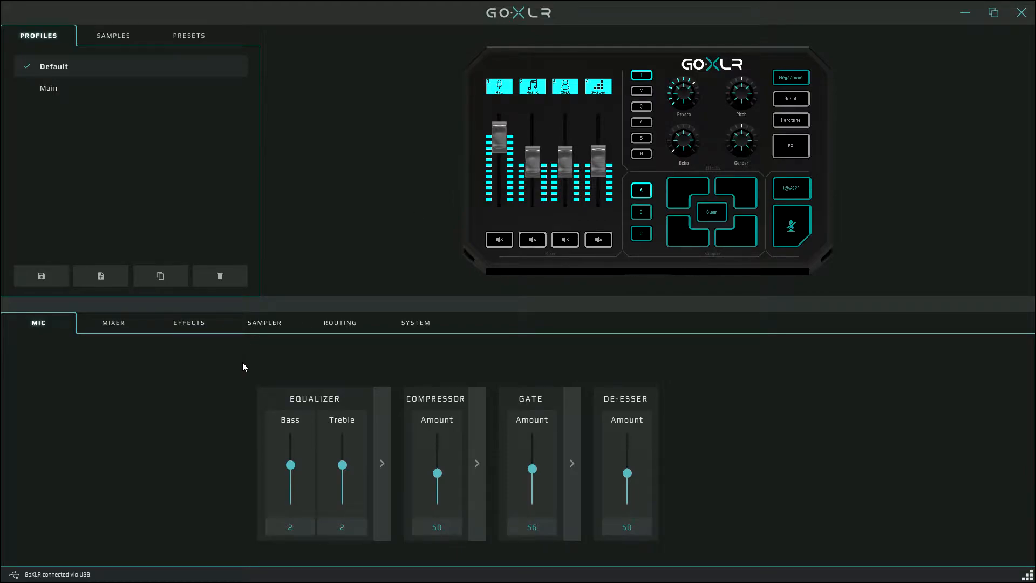
pyautogui.moveTo(416, 332)
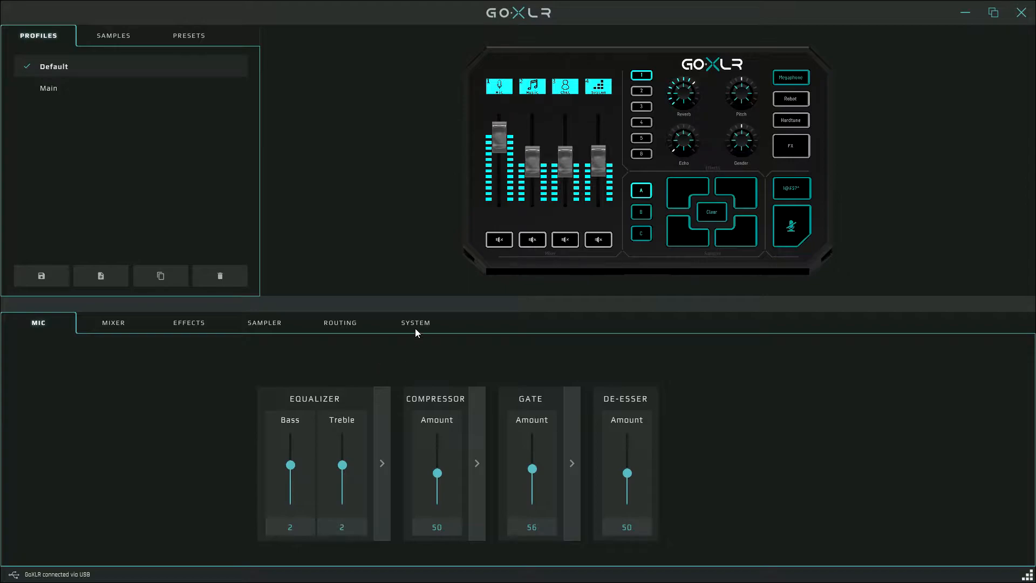
pyautogui.moveTo(409, 339)
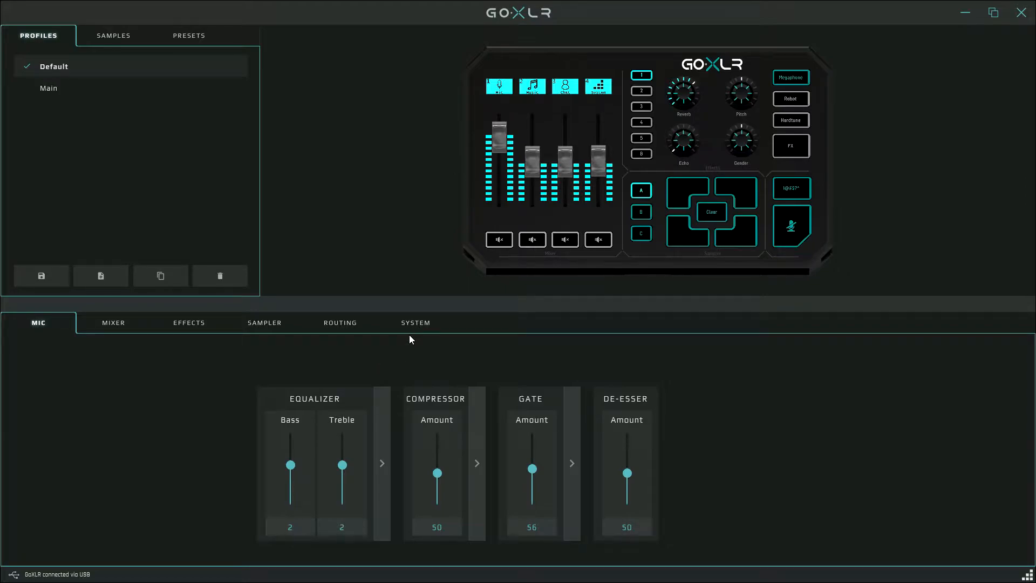
pyautogui.click(415, 323)
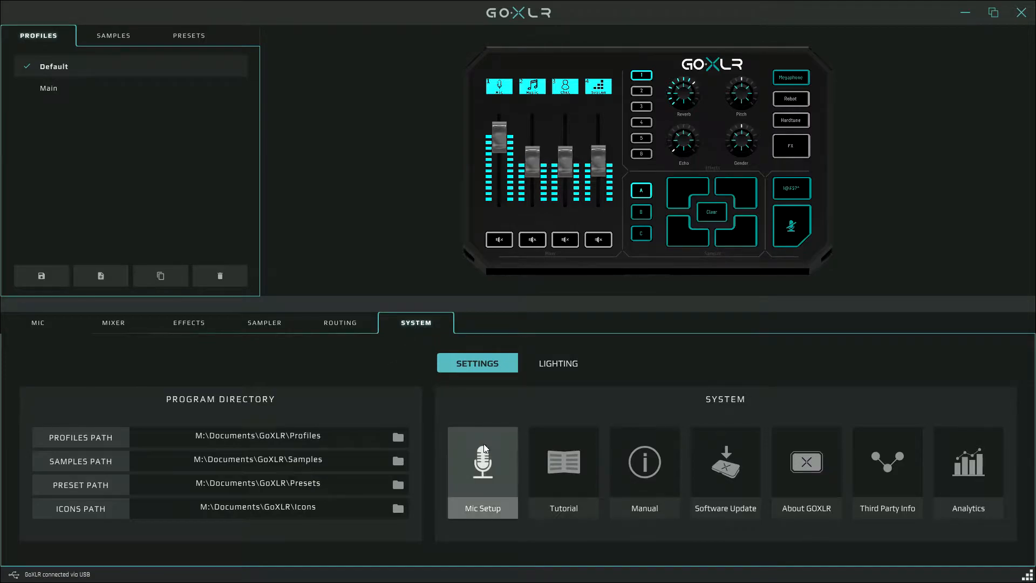
pyautogui.click(483, 468)
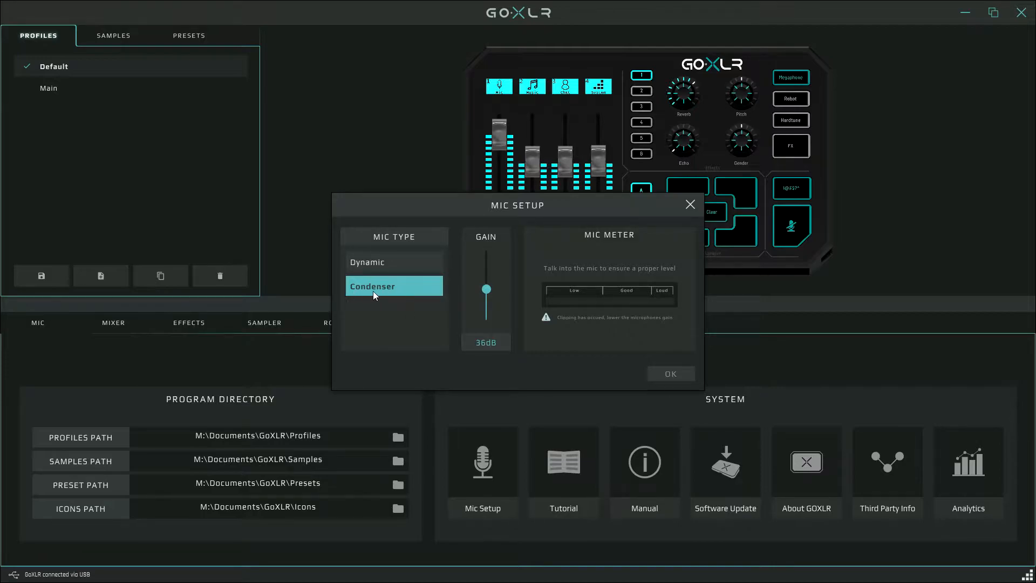
pyautogui.moveTo(367, 262)
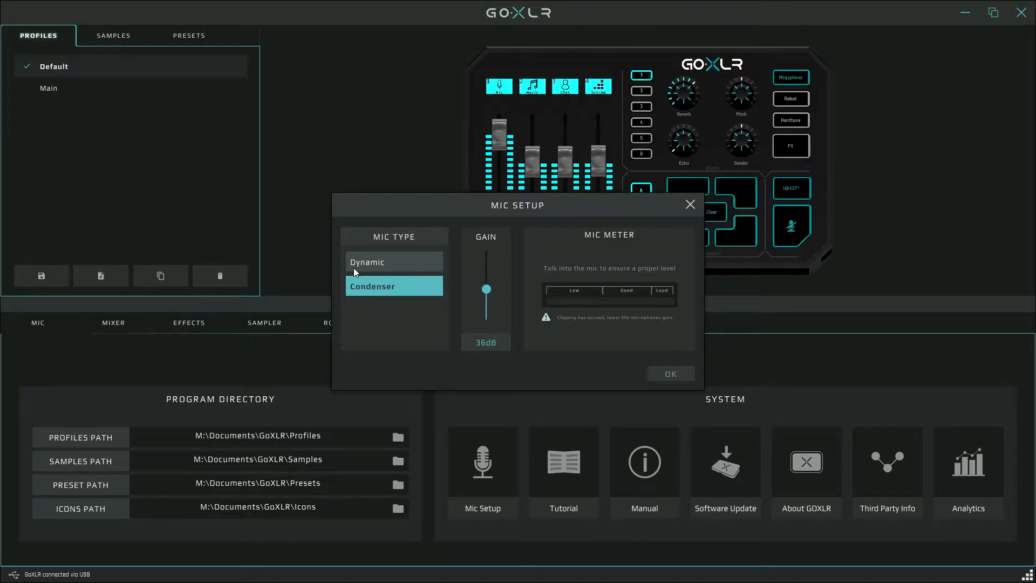
pyautogui.moveTo(410, 274)
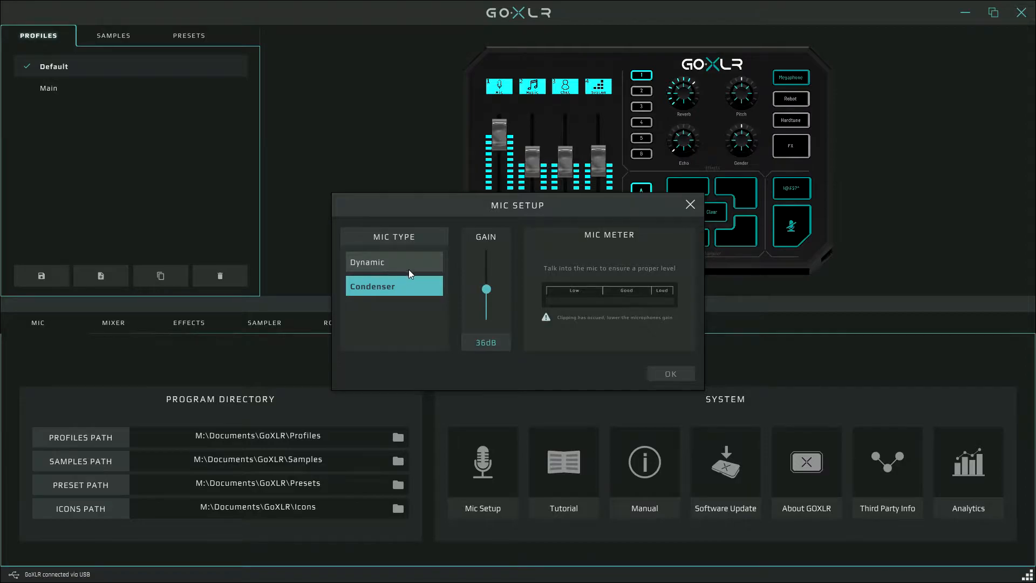
pyautogui.moveTo(438, 316)
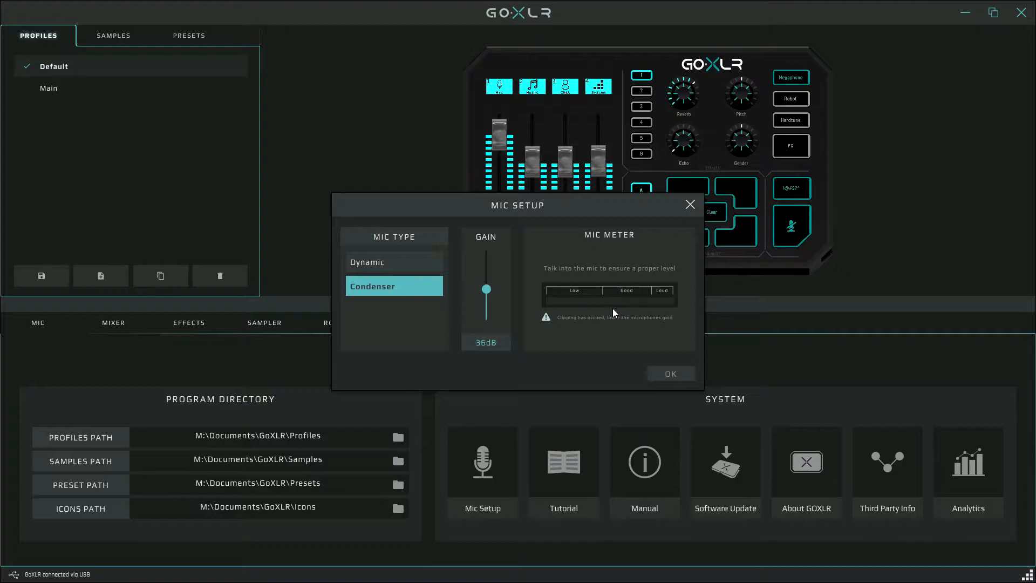
pyautogui.moveTo(618, 306)
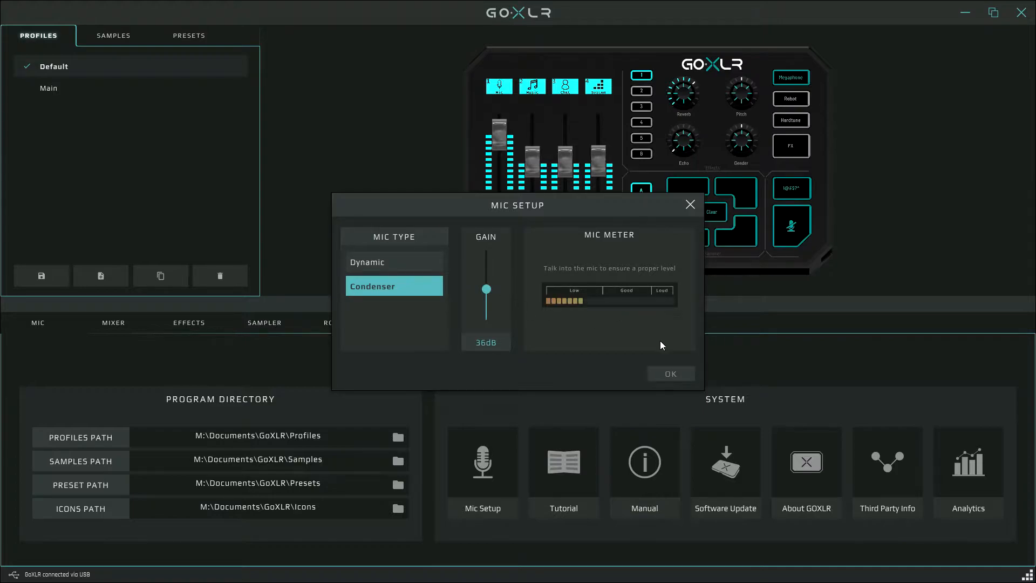
# Close Mic Setup, keeping Condenser and 36 dB, and return to the Mic processing page.
pyautogui.click(669, 373)
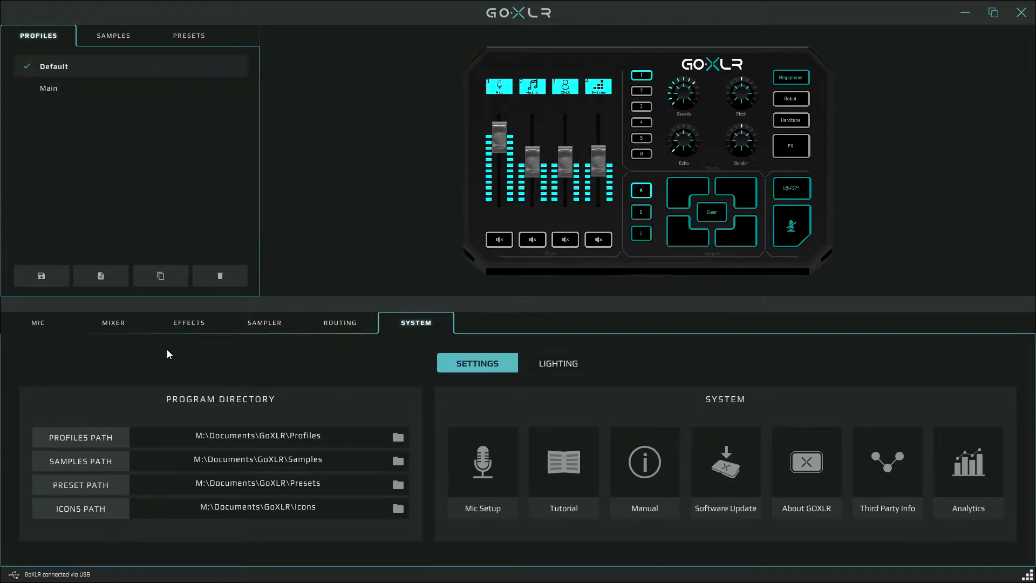
pyautogui.click(38, 323)
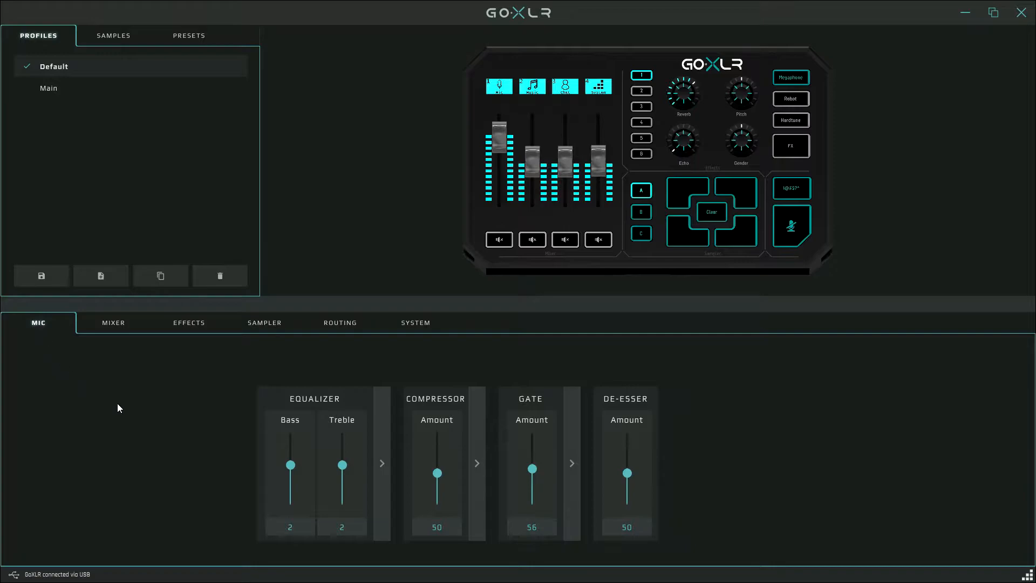
pyautogui.moveTo(268, 465)
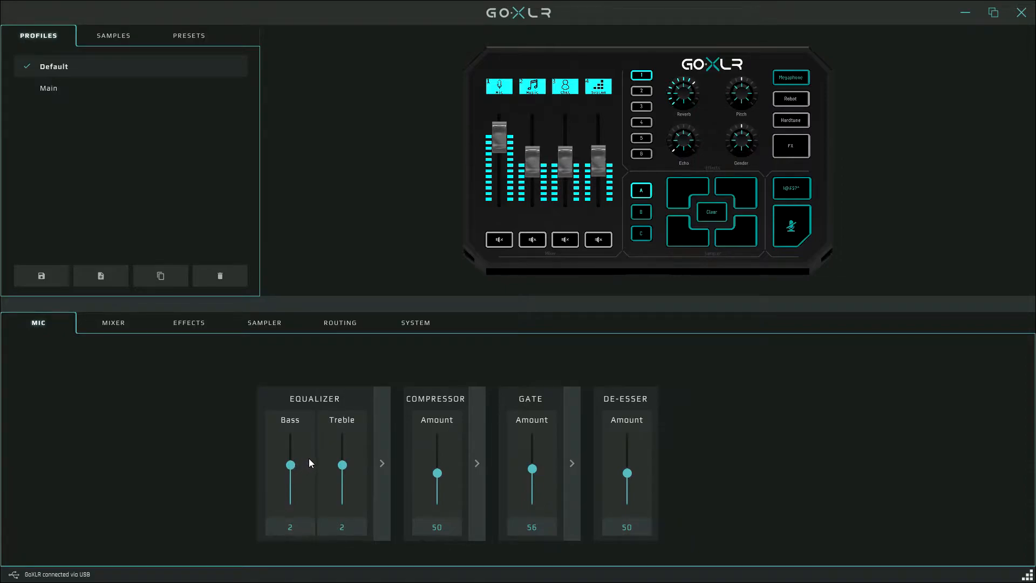
pyautogui.moveTo(345, 467)
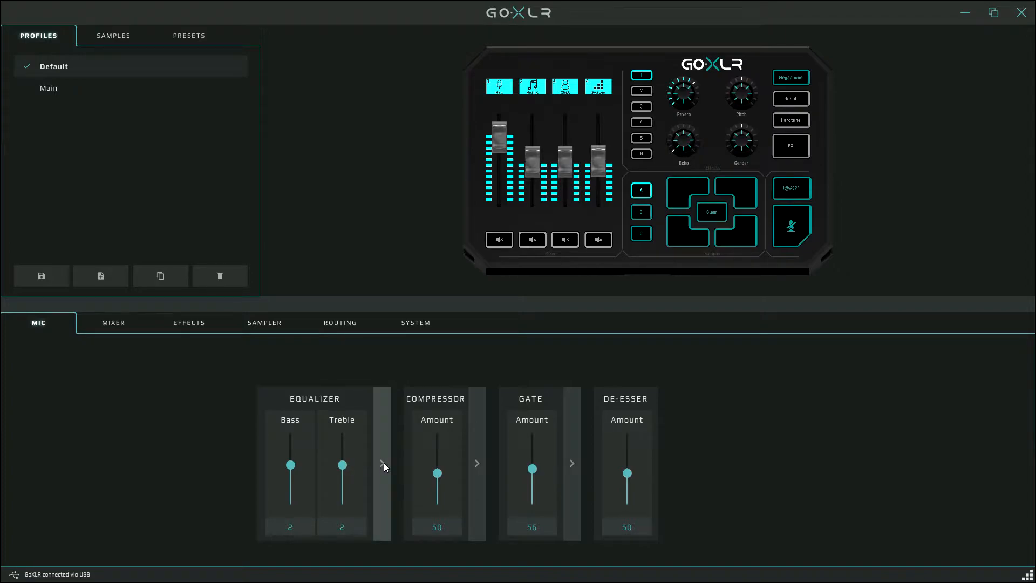
pyautogui.click(382, 463)
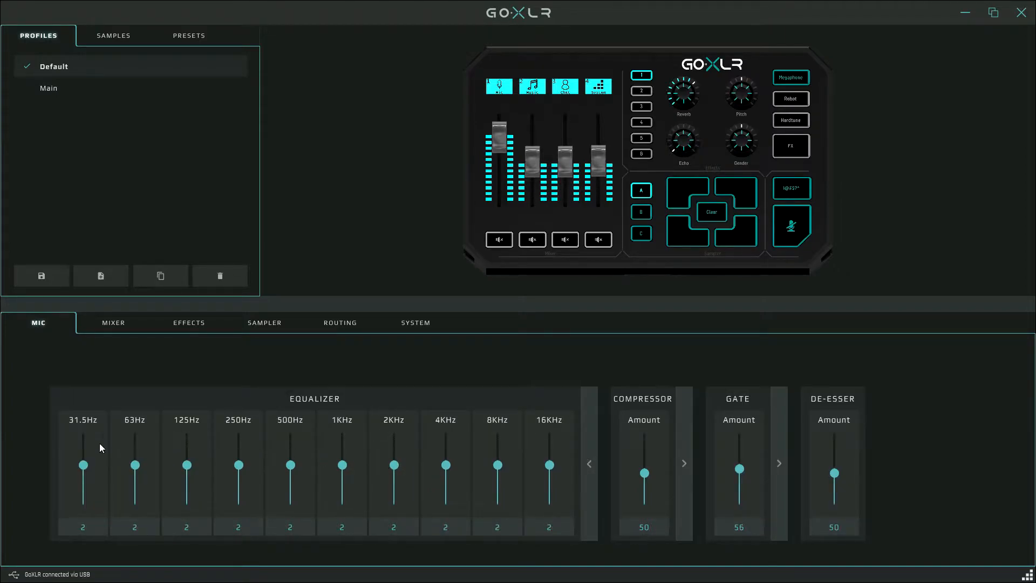
pyautogui.moveTo(562, 489)
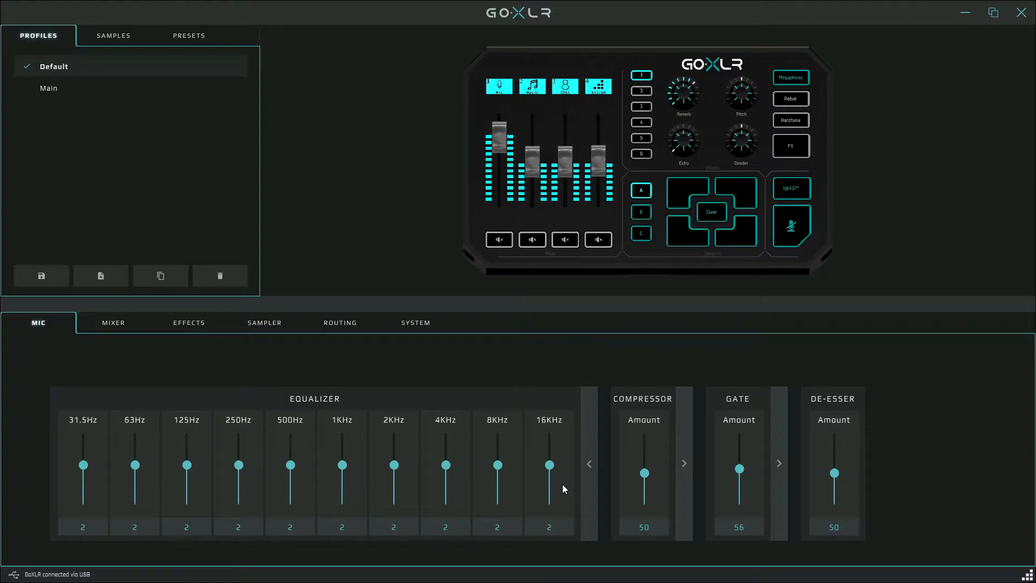
pyautogui.moveTo(588, 462)
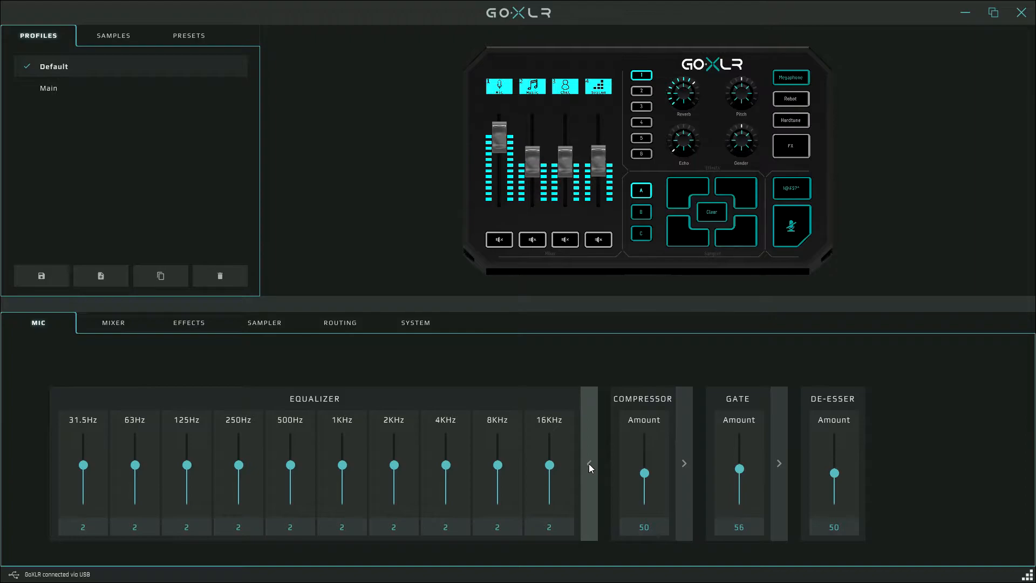
pyautogui.click(590, 462)
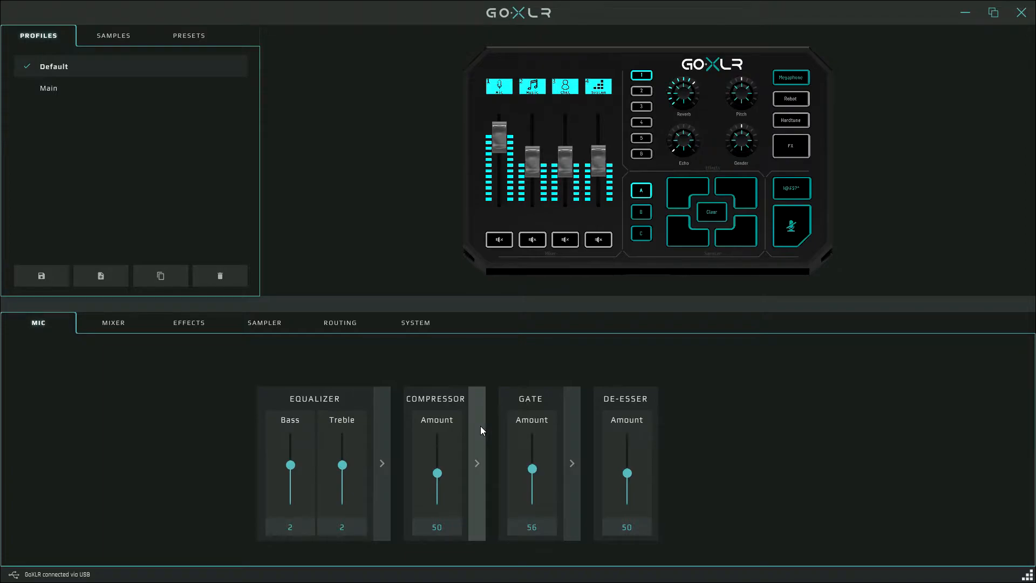
# Expand the compressor (−19 dB threshold, 4:1 ratio, 2 ms attack), then collapse it to Amount 50.
pyautogui.click(477, 462)
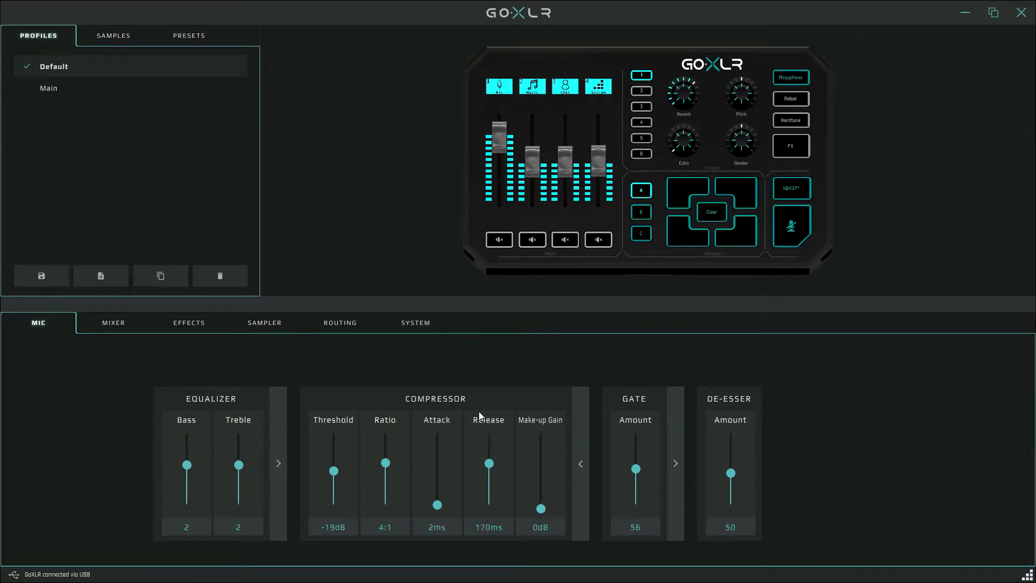
pyautogui.moveTo(497, 404)
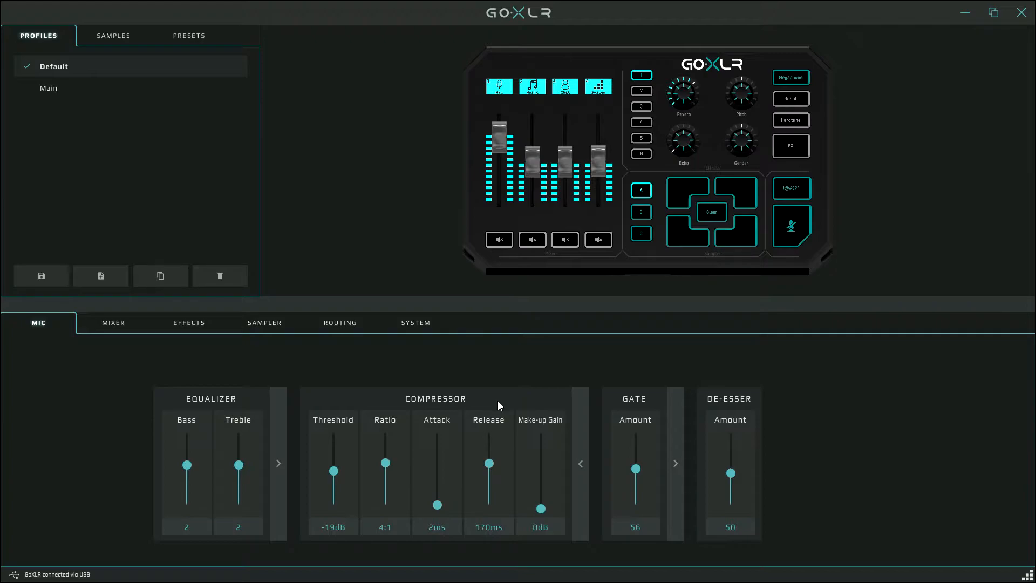
pyautogui.moveTo(318, 426)
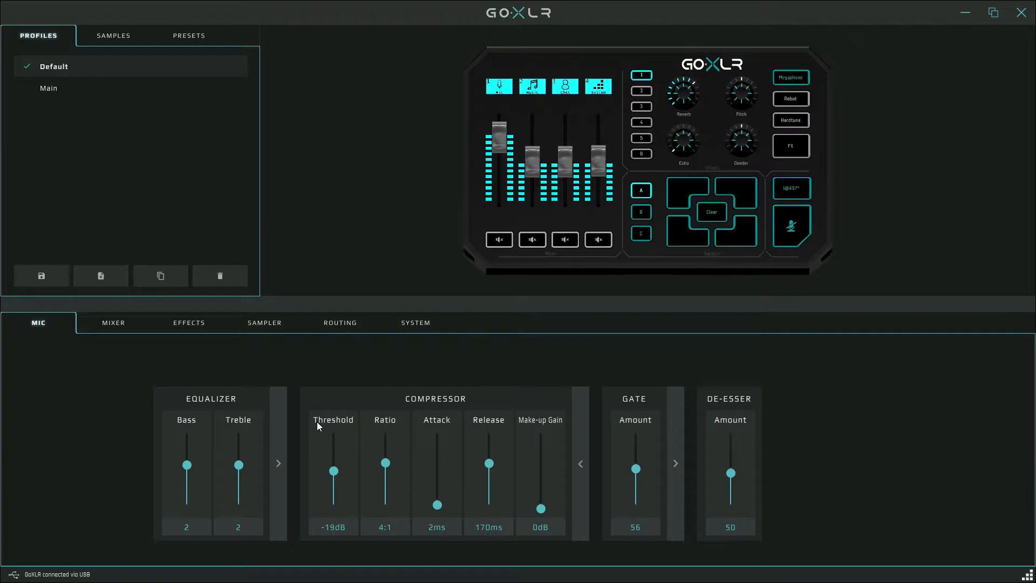
pyautogui.moveTo(361, 408)
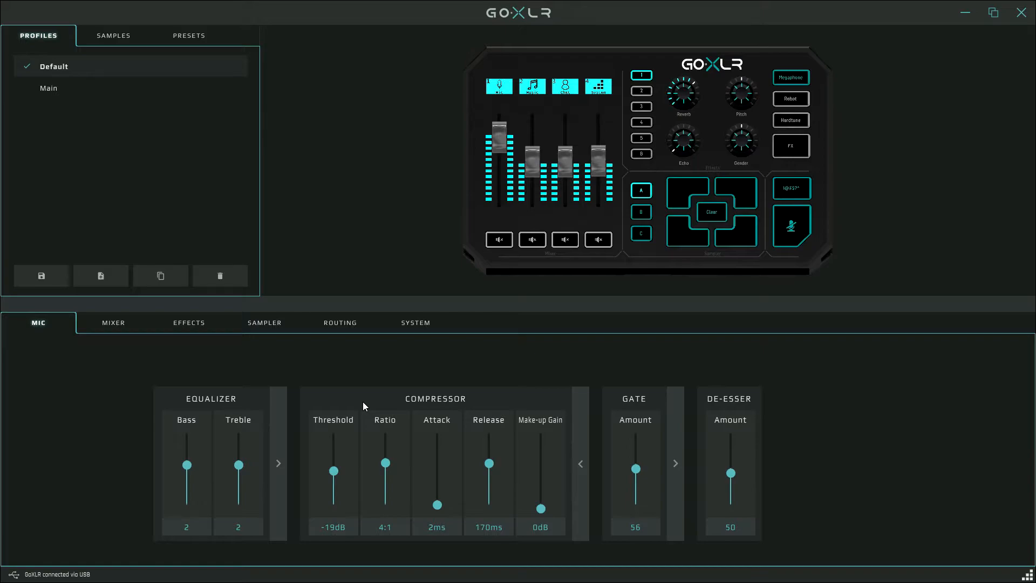
pyautogui.moveTo(344, 492)
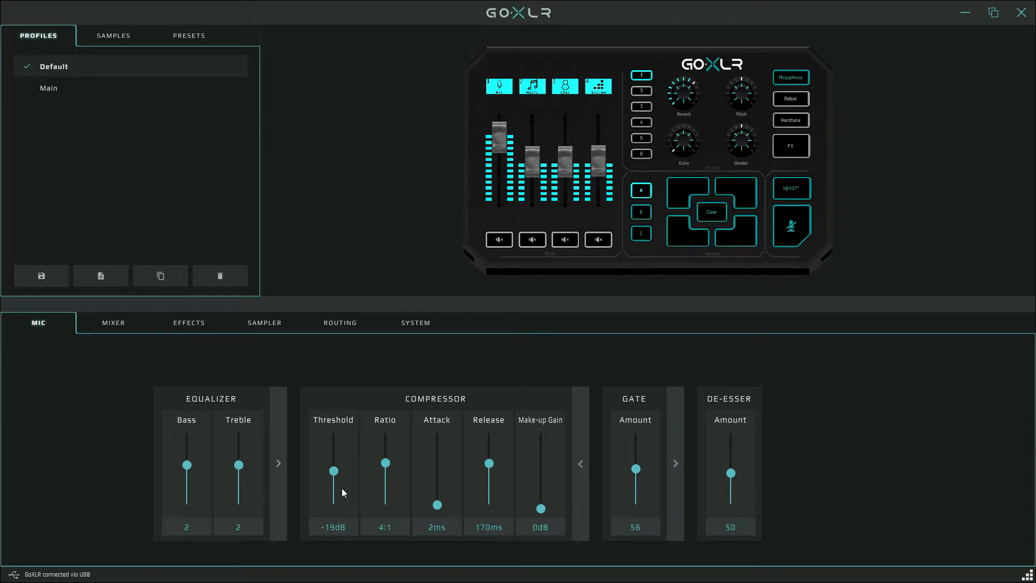
pyautogui.moveTo(324, 541)
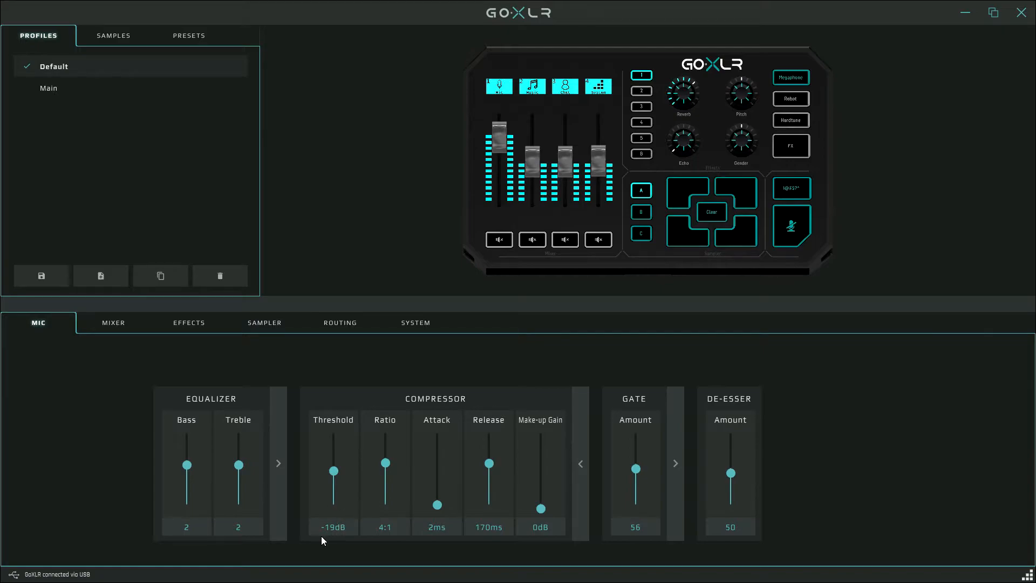
pyautogui.moveTo(338, 538)
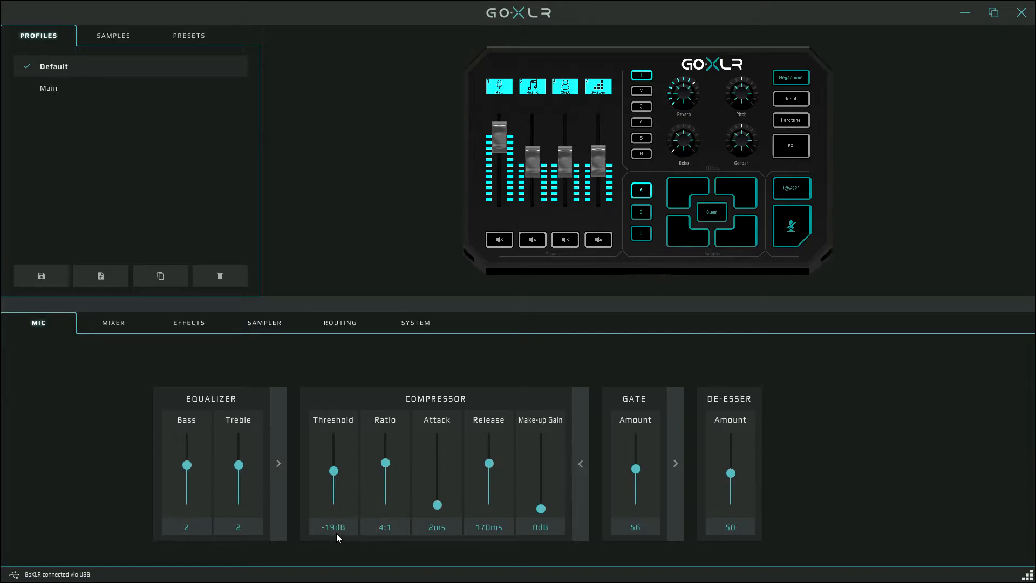
pyautogui.moveTo(393, 533)
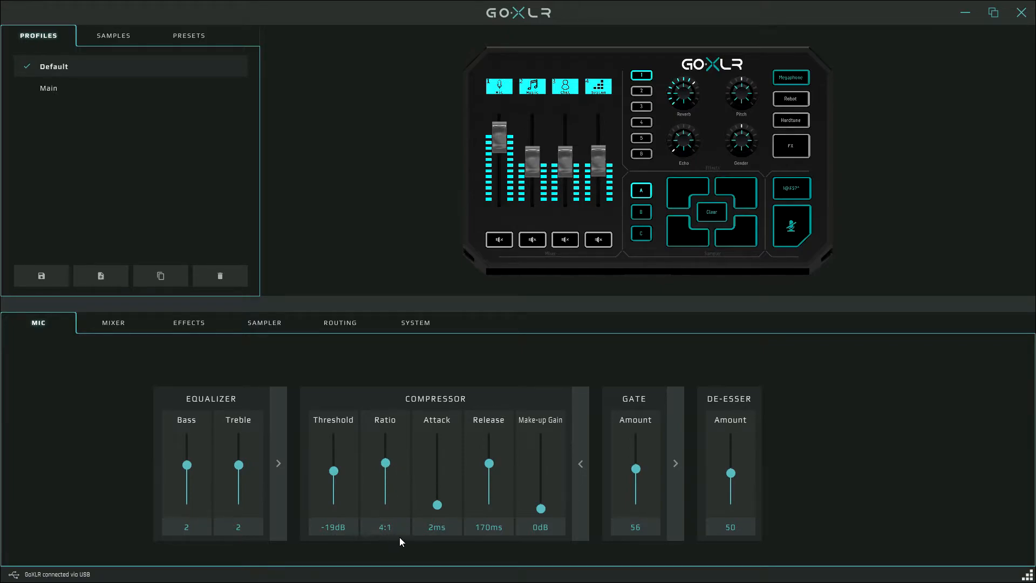
pyautogui.moveTo(460, 535)
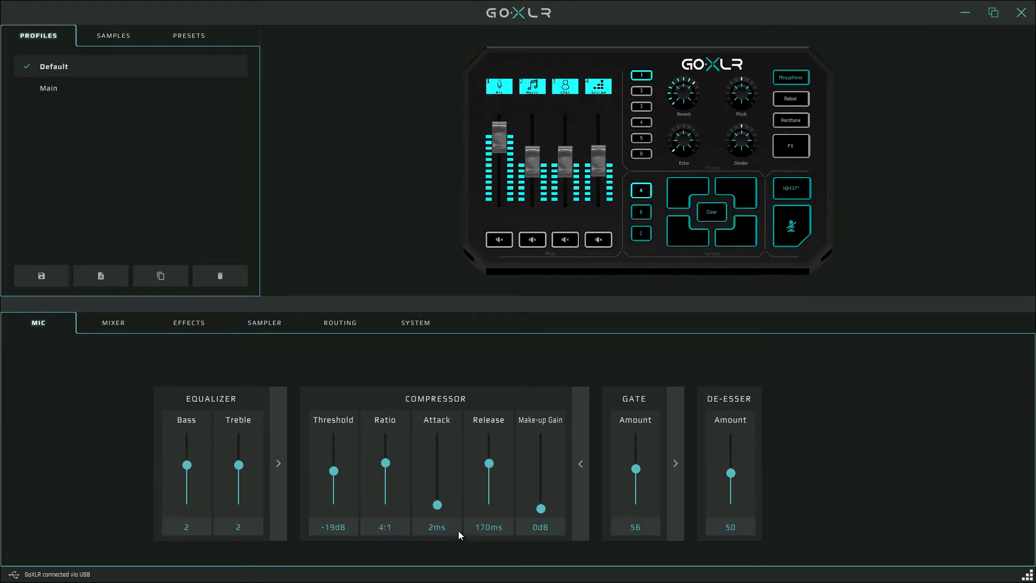
pyautogui.moveTo(456, 518)
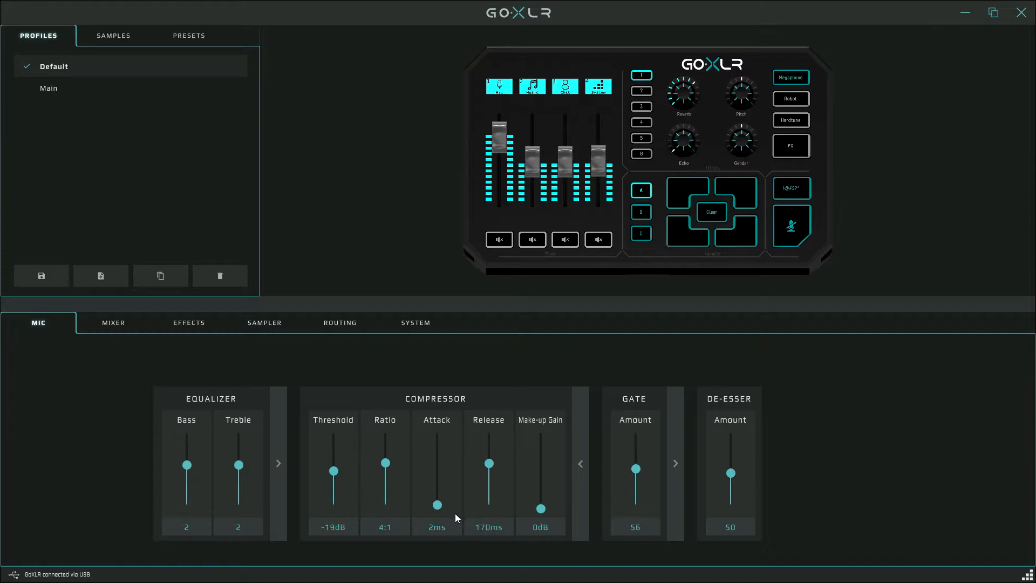
pyautogui.moveTo(430, 540)
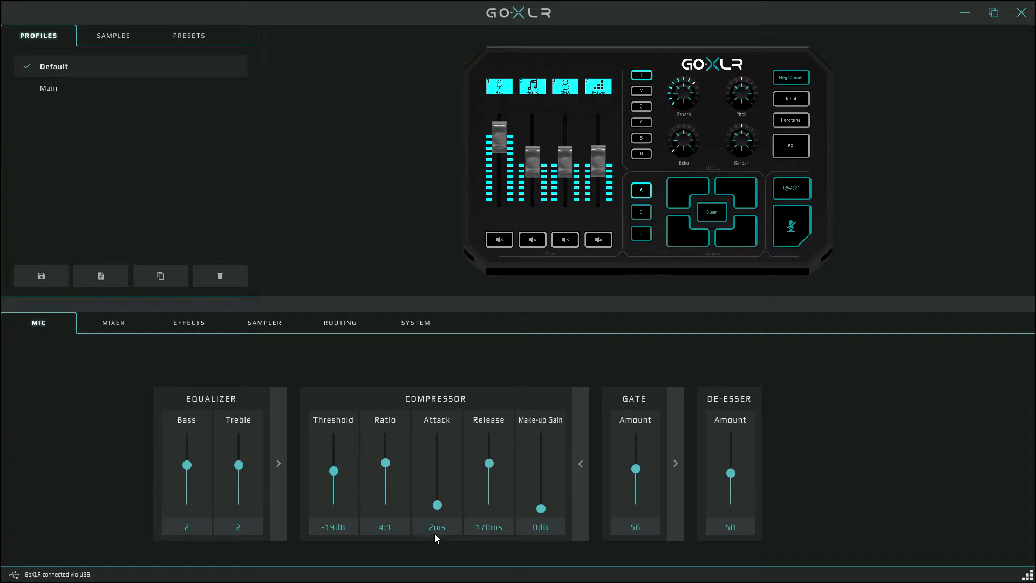
pyautogui.moveTo(483, 538)
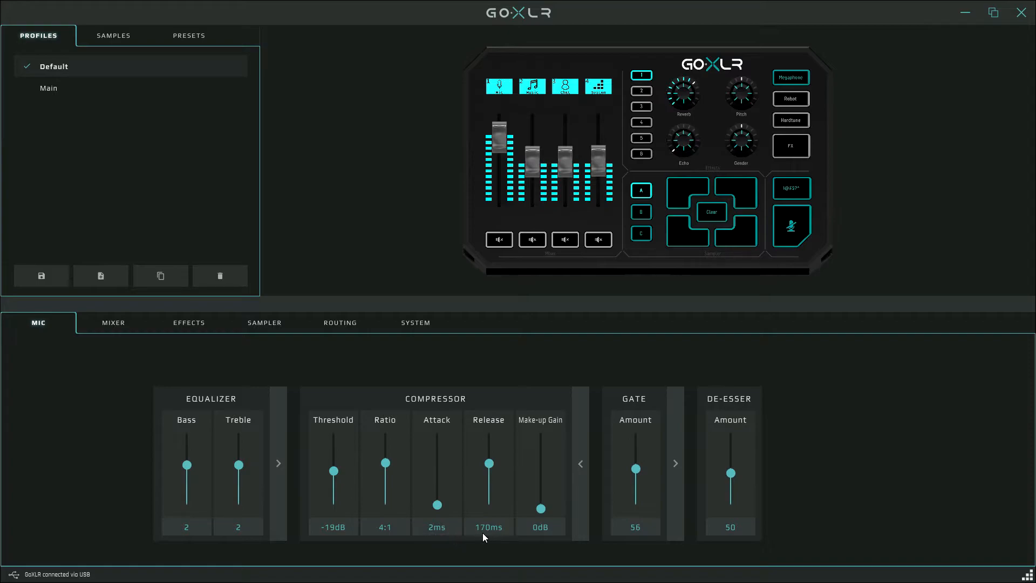
pyautogui.moveTo(493, 536)
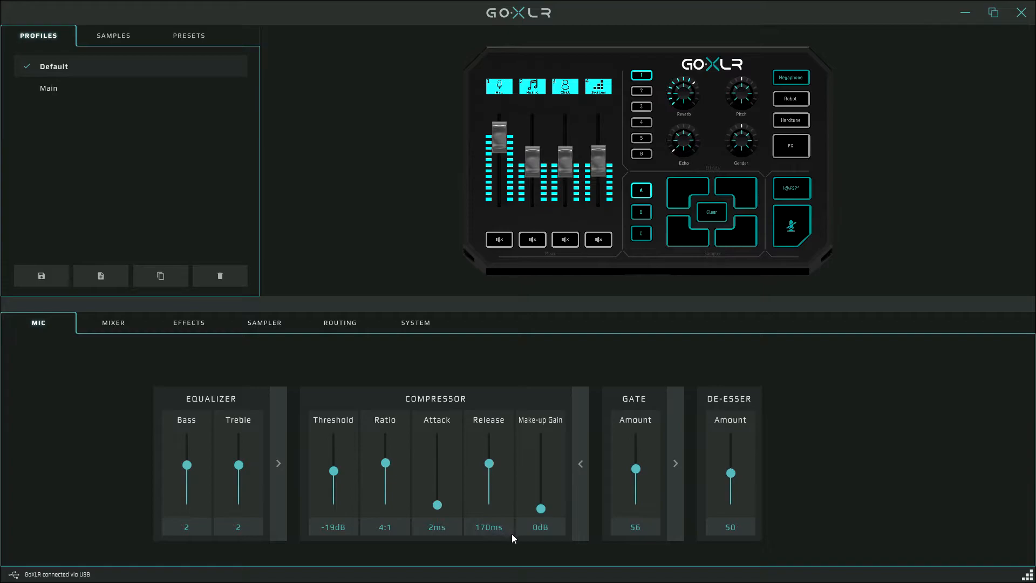
pyautogui.moveTo(560, 515)
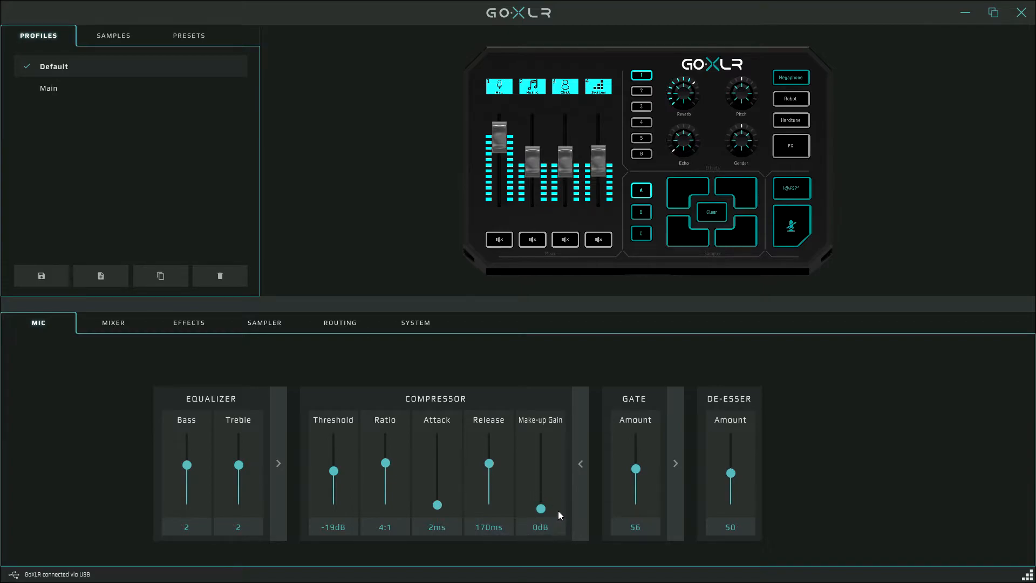
pyautogui.moveTo(553, 513)
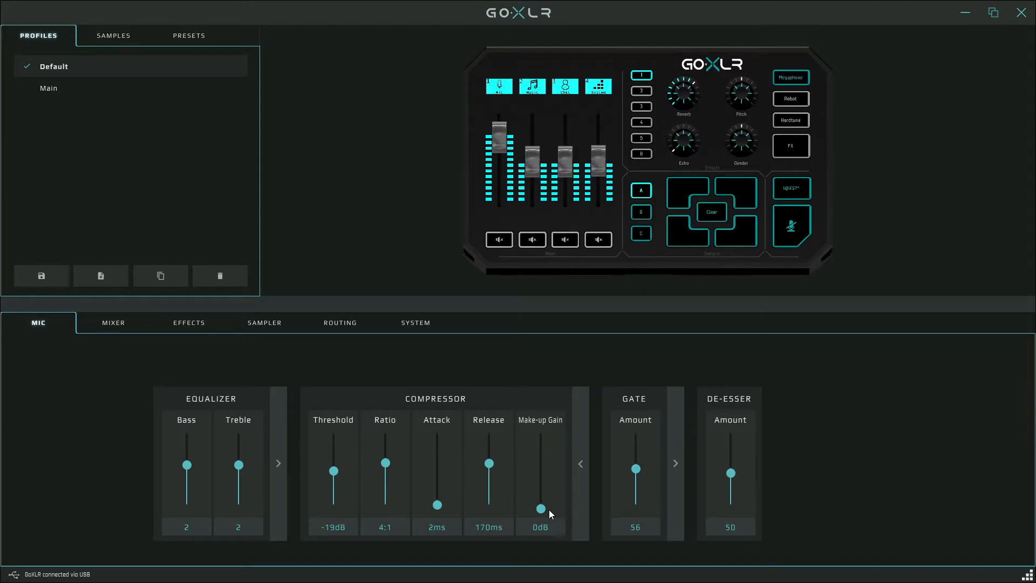
pyautogui.moveTo(552, 513)
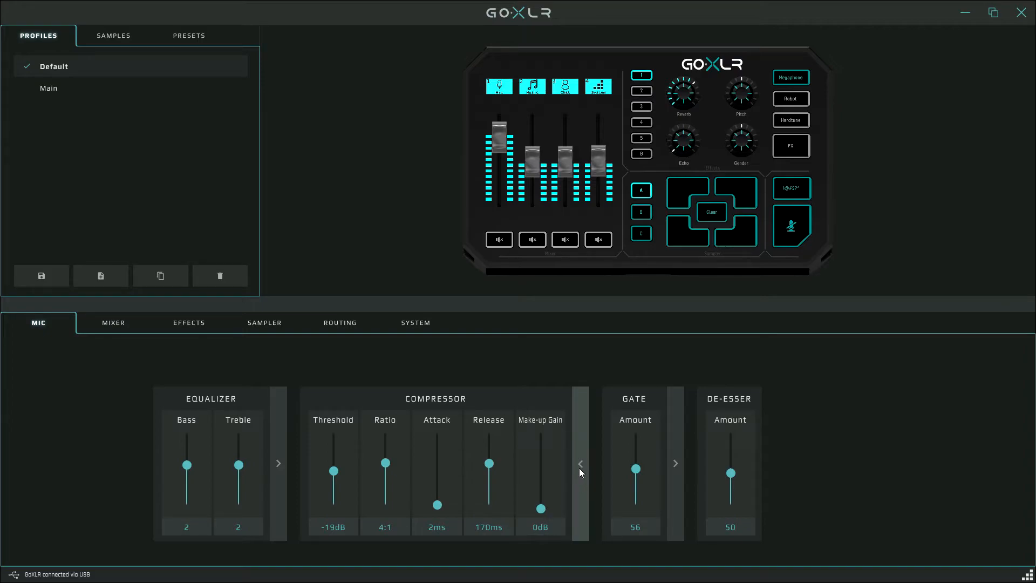
pyautogui.click(580, 462)
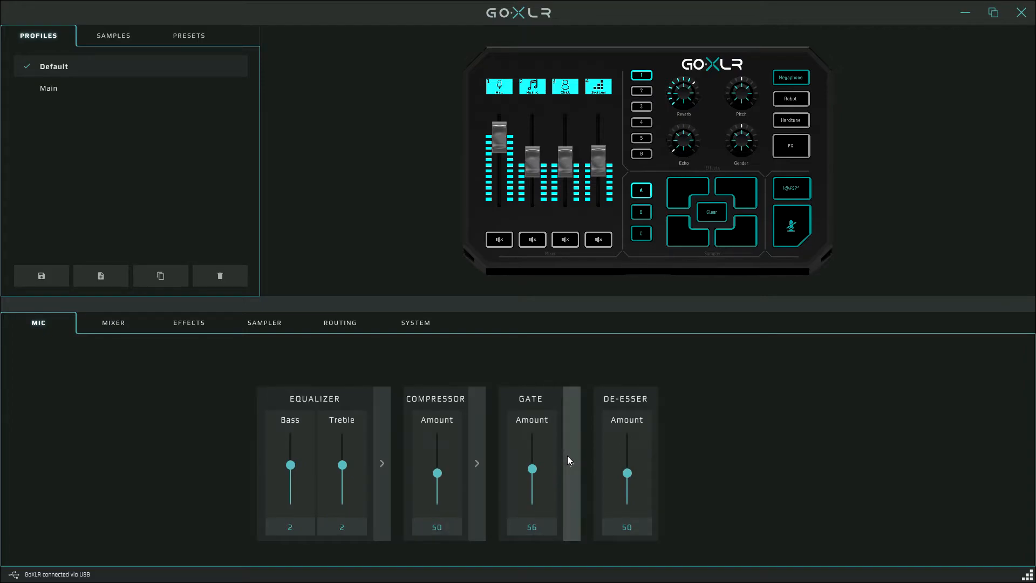
pyautogui.moveTo(557, 410)
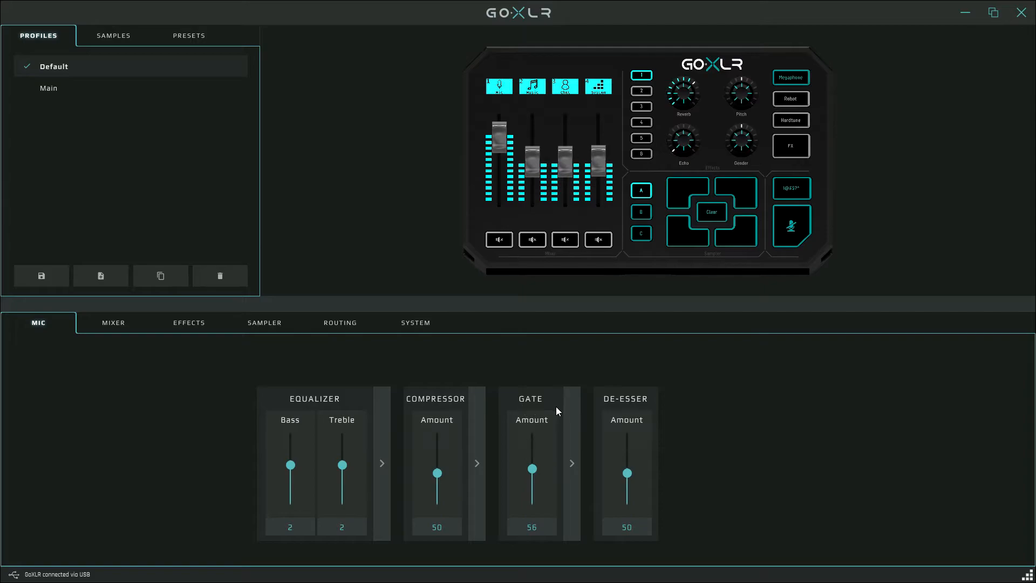
# Expand the gate to show −26 dB threshold, 20 ms attack and 200 ms release.
pyautogui.click(572, 463)
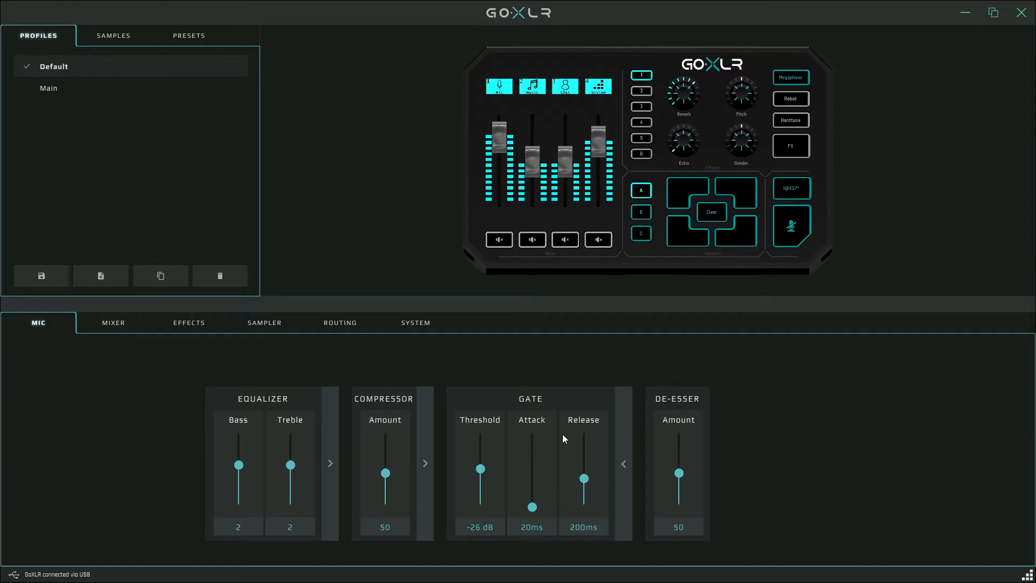
pyautogui.moveTo(467, 539)
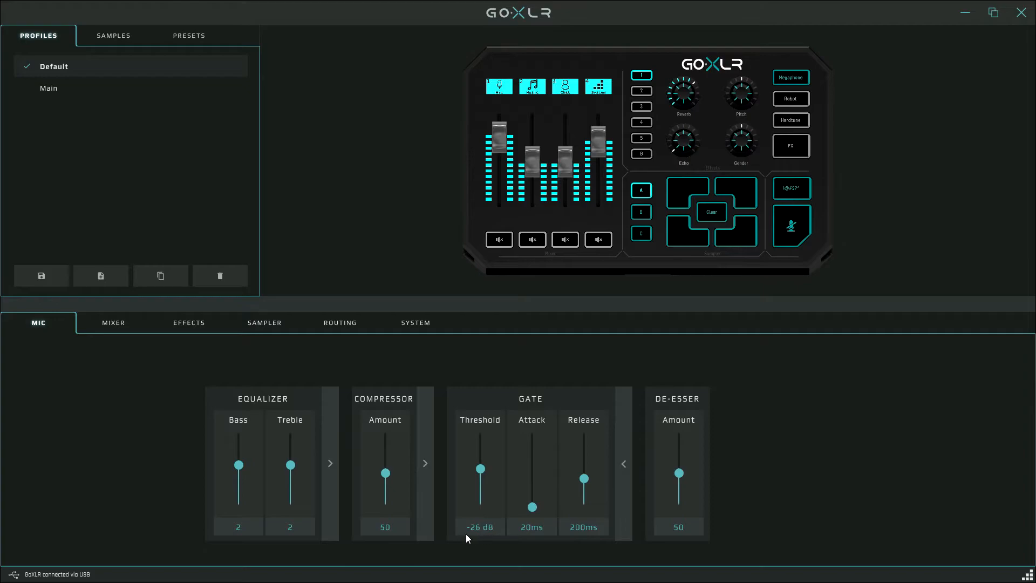
pyautogui.moveTo(491, 534)
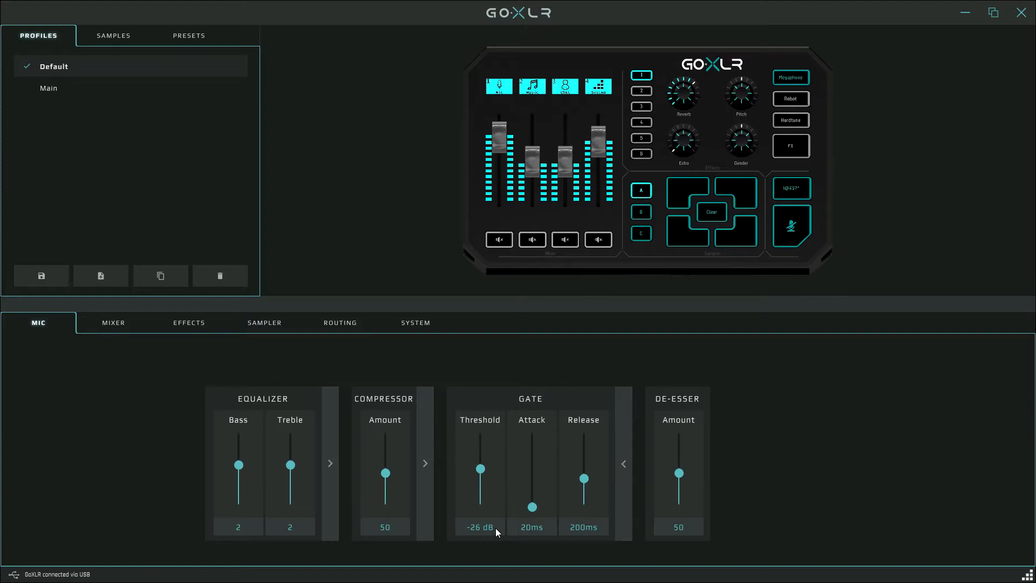
pyautogui.moveTo(540, 536)
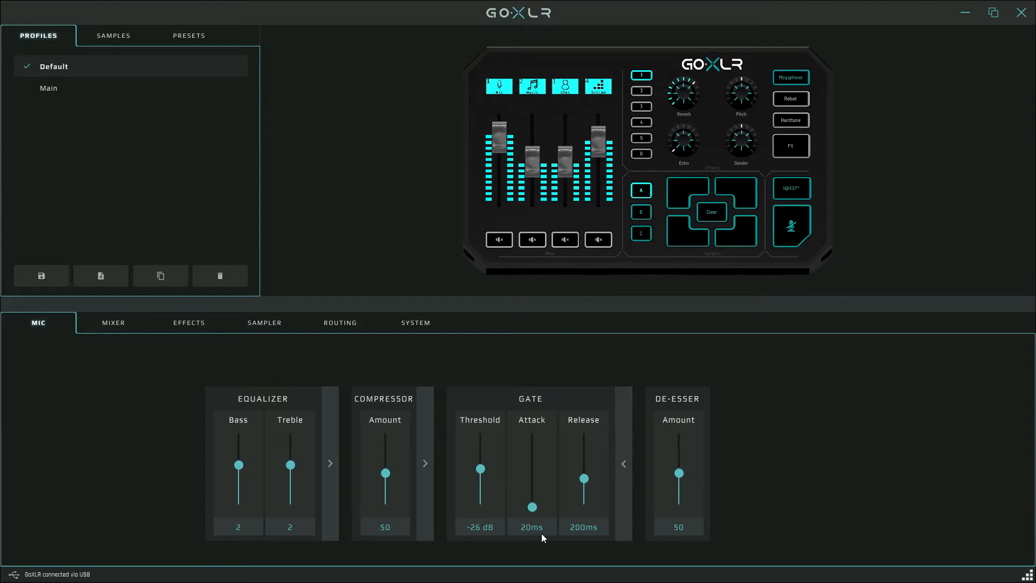
pyautogui.moveTo(597, 538)
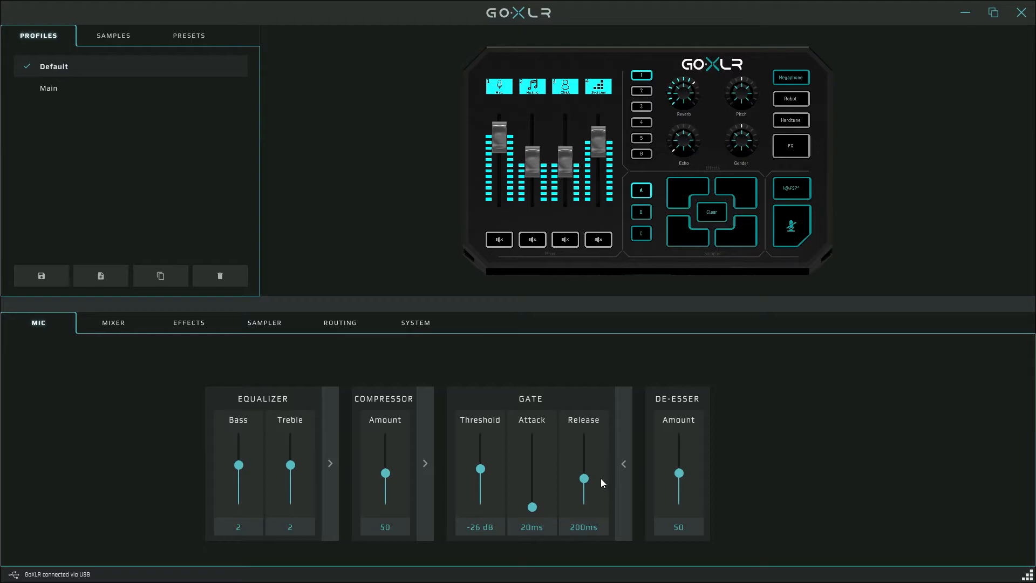
pyautogui.moveTo(624, 460)
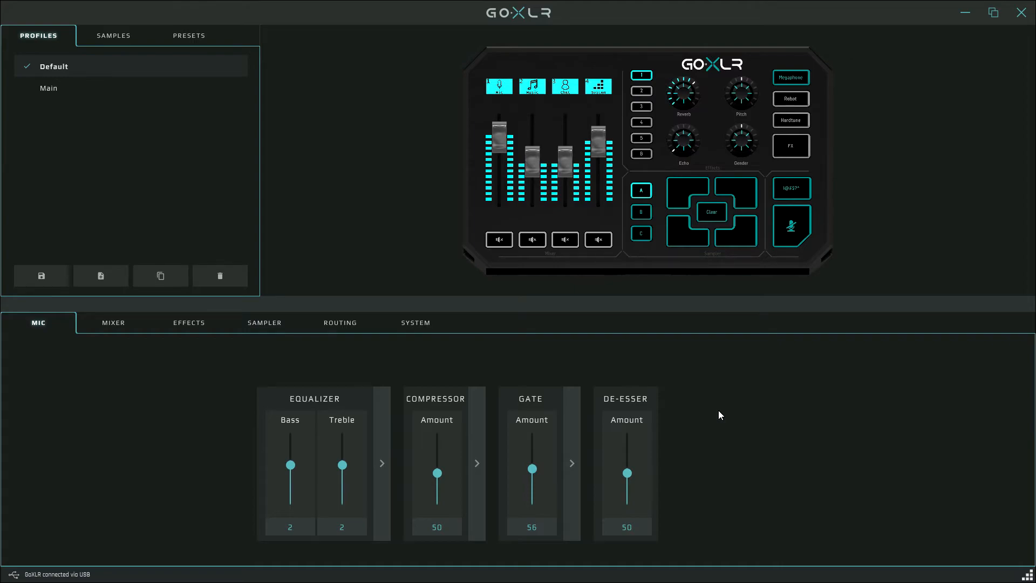
pyautogui.moveTo(239, 369)
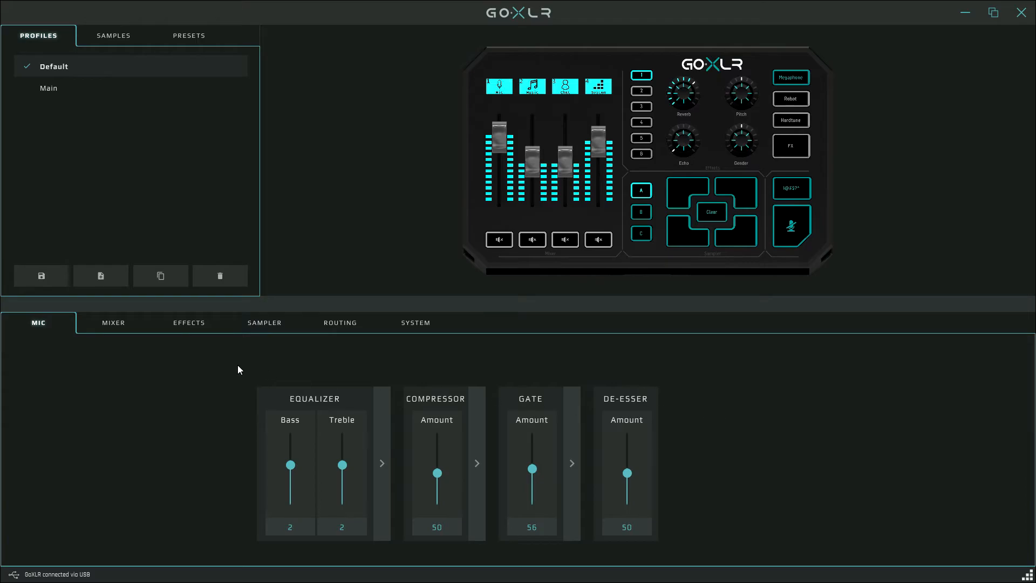
pyautogui.click(264, 323)
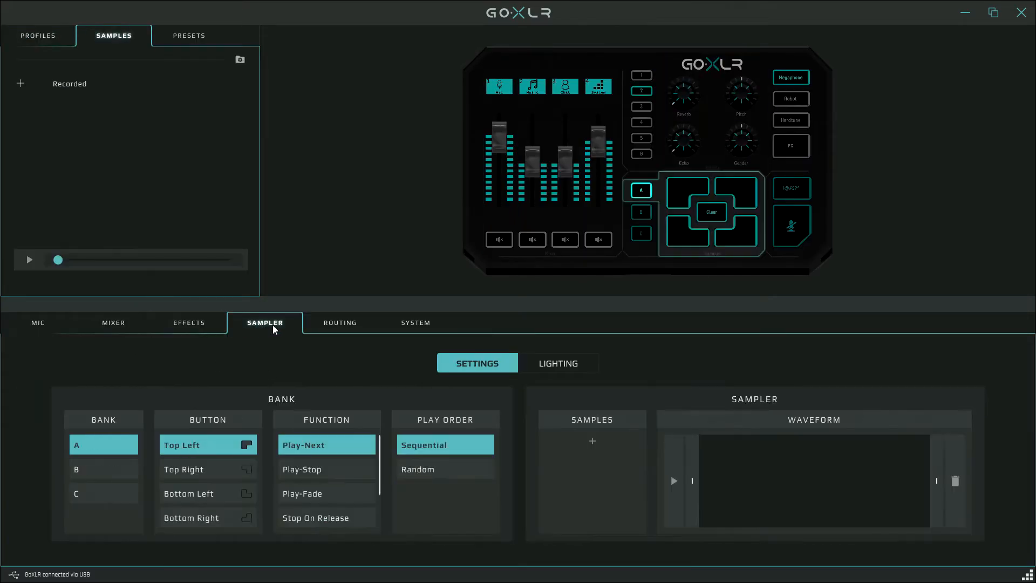
pyautogui.click(416, 323)
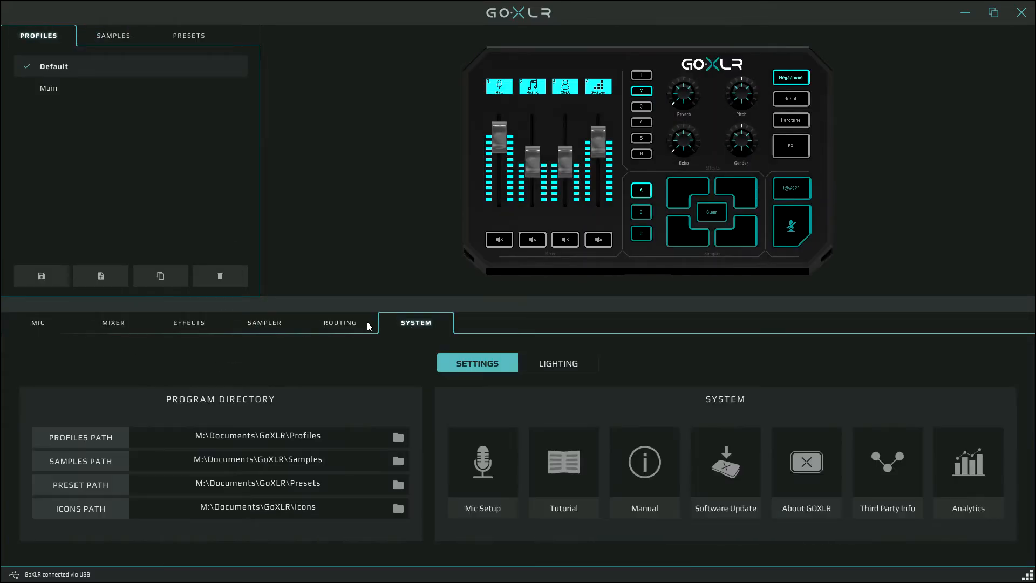
pyautogui.click(113, 323)
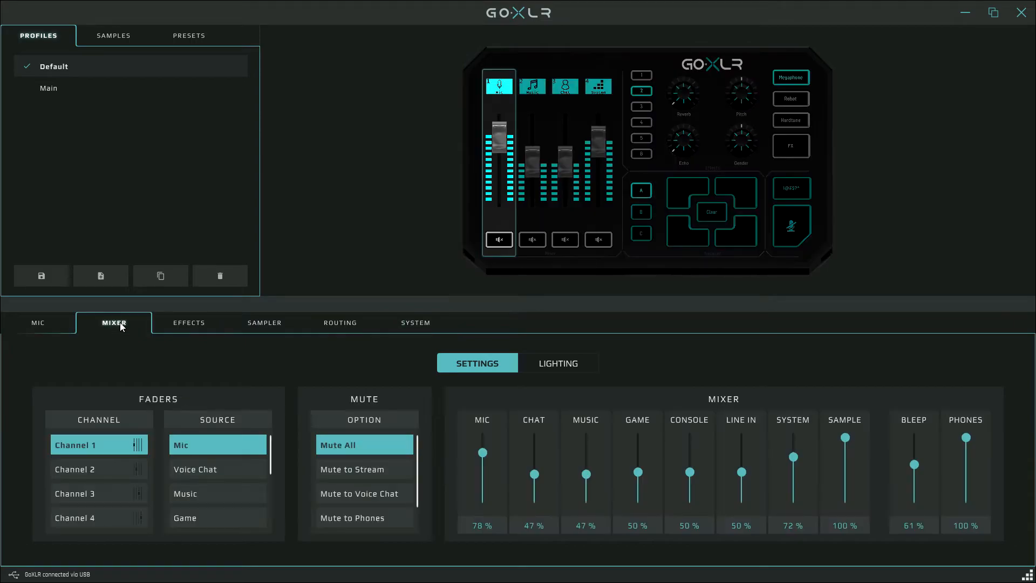
pyautogui.moveTo(50, 329)
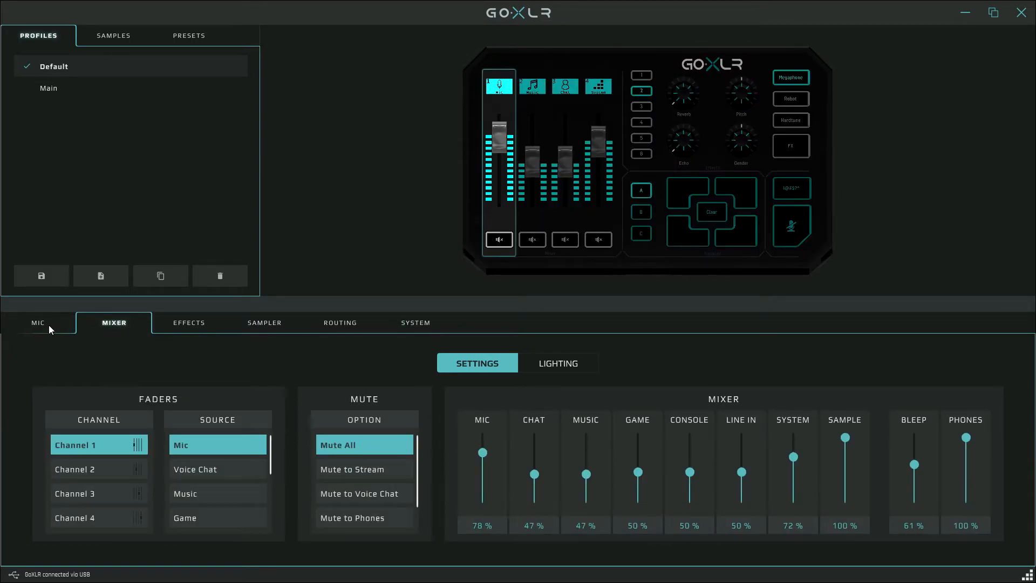
pyautogui.click(37, 323)
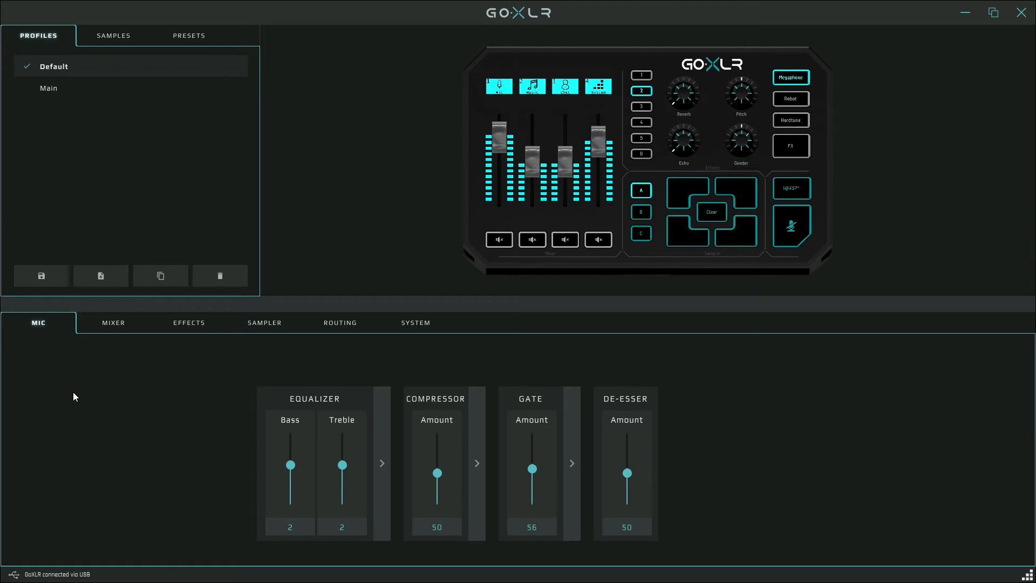